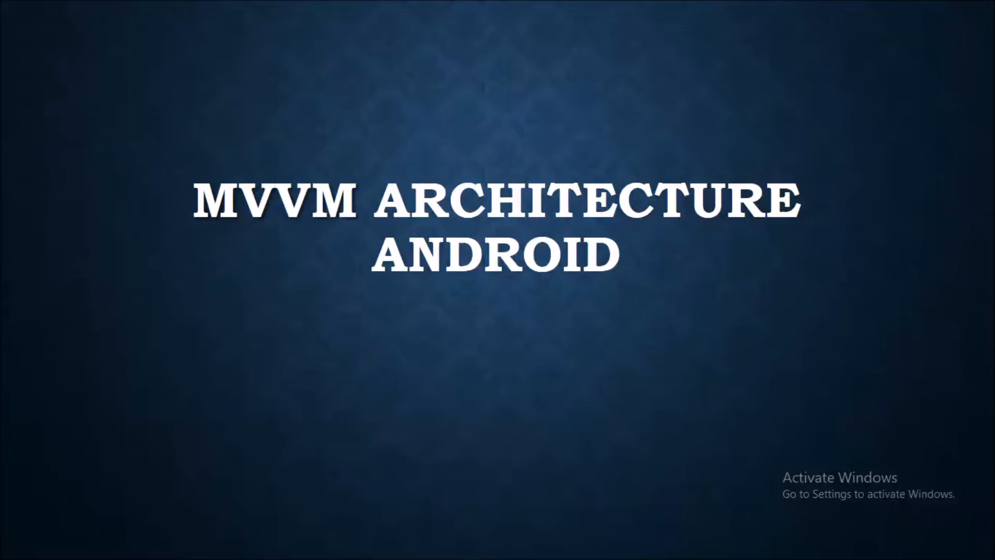
- Advance the slideshow from the 'MVVM Architecture Android' title slide to the patterns slide
{"action": "left_click", "coordinate": [758, 168]}
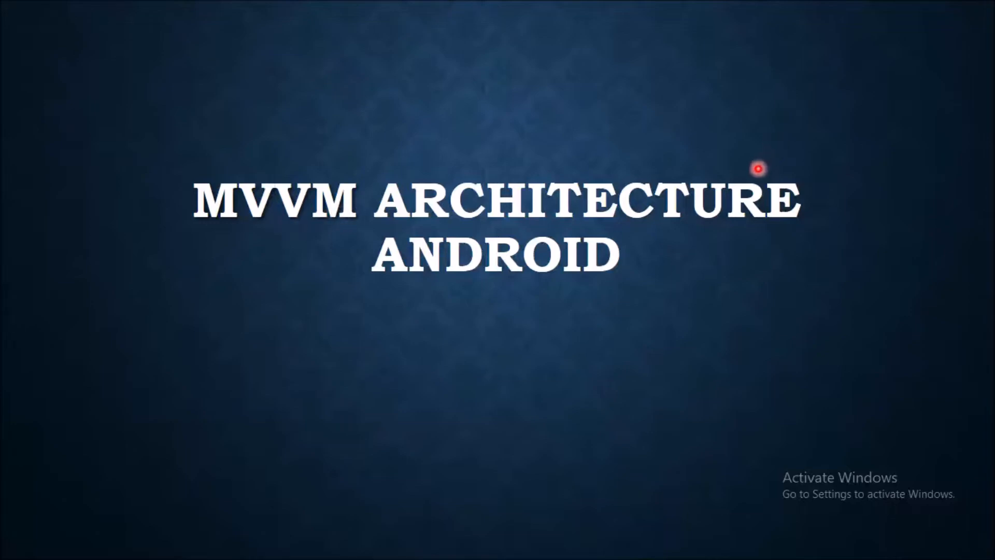
{"action": "mouse_move", "coordinate": [432, 266]}
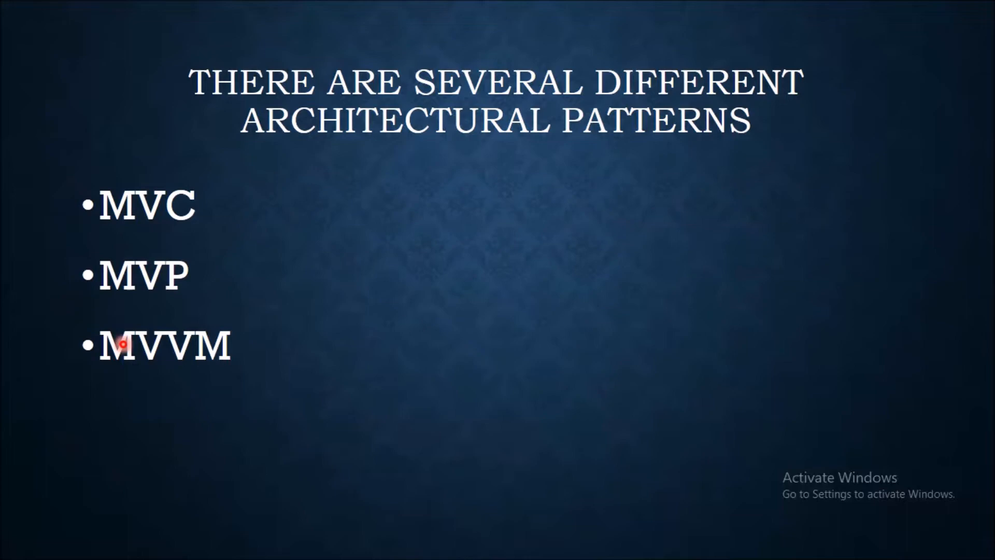
{"action": "mouse_move", "coordinate": [268, 411]}
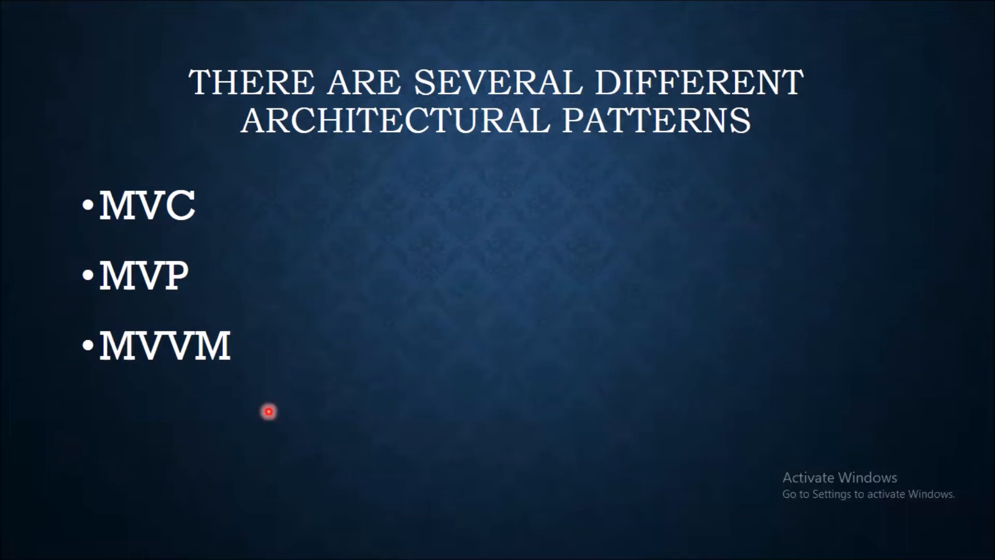
{"action": "mouse_move", "coordinate": [53, 373]}
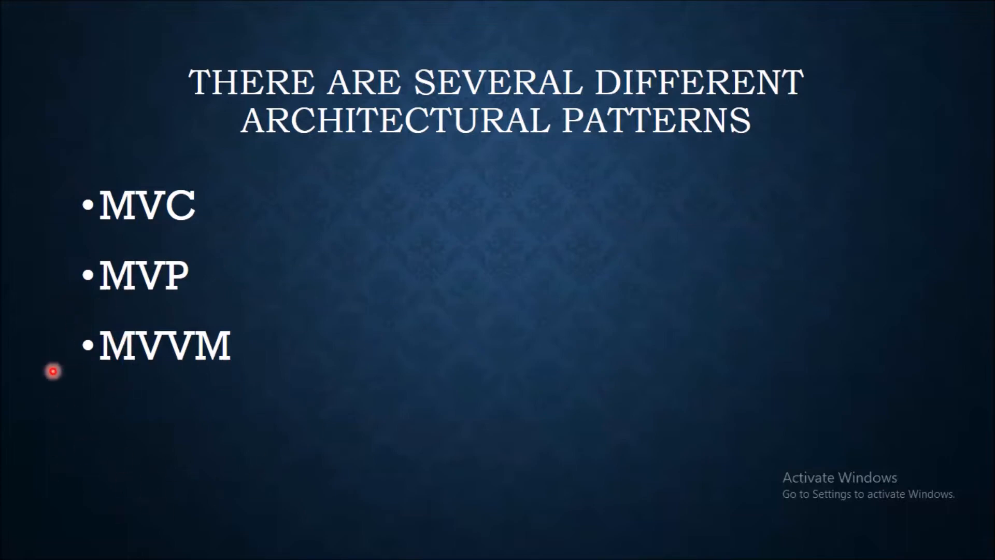
{"action": "mouse_move", "coordinate": [270, 343]}
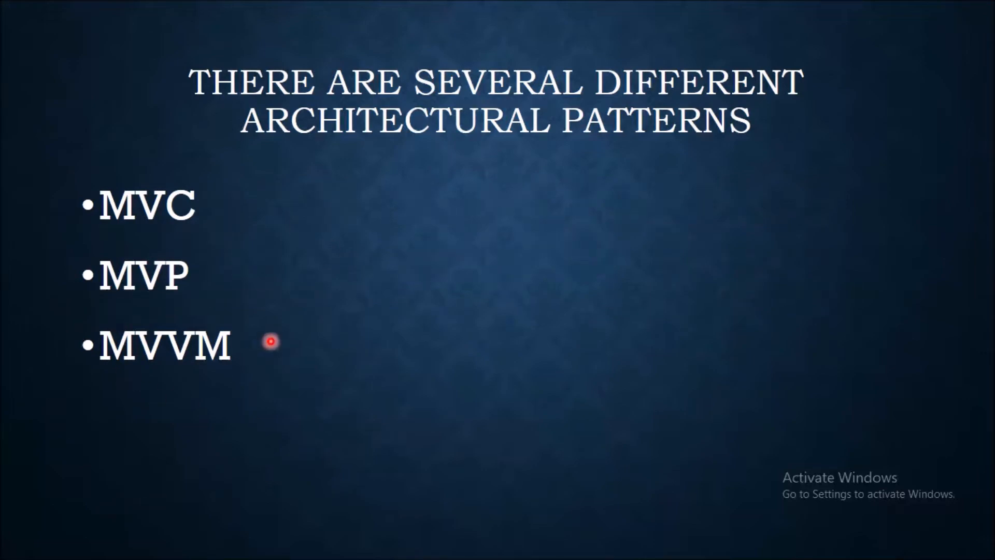
- Advance from the MVC, MVP, MVVM list to the 'Why MVVM' benefits slide
{"action": "key", "text": "Right"}
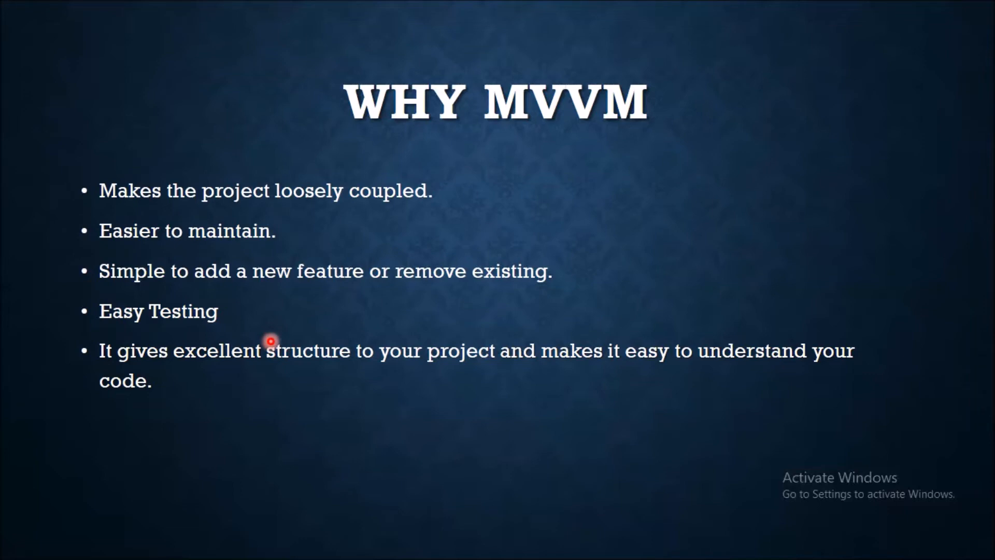
{"action": "mouse_move", "coordinate": [336, 243]}
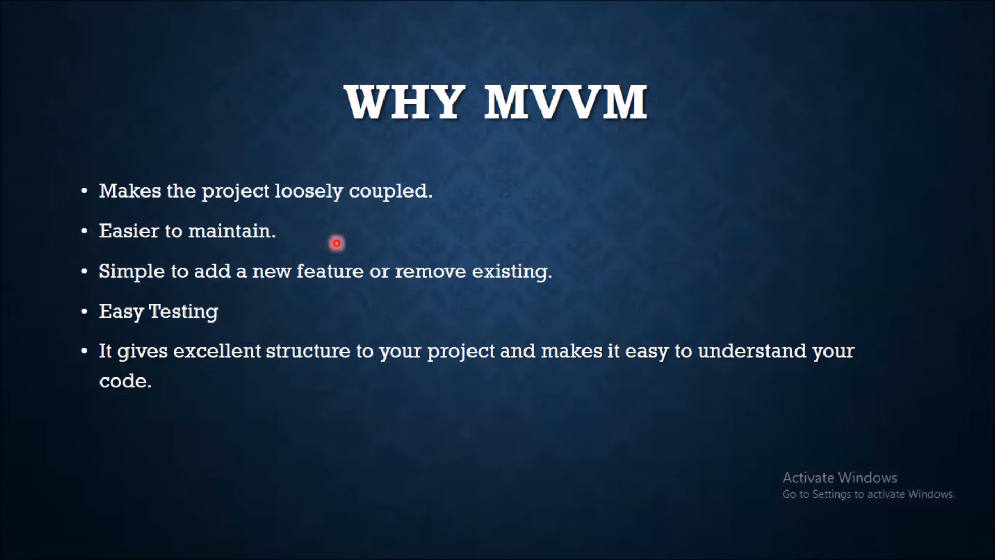
{"action": "mouse_move", "coordinate": [224, 299]}
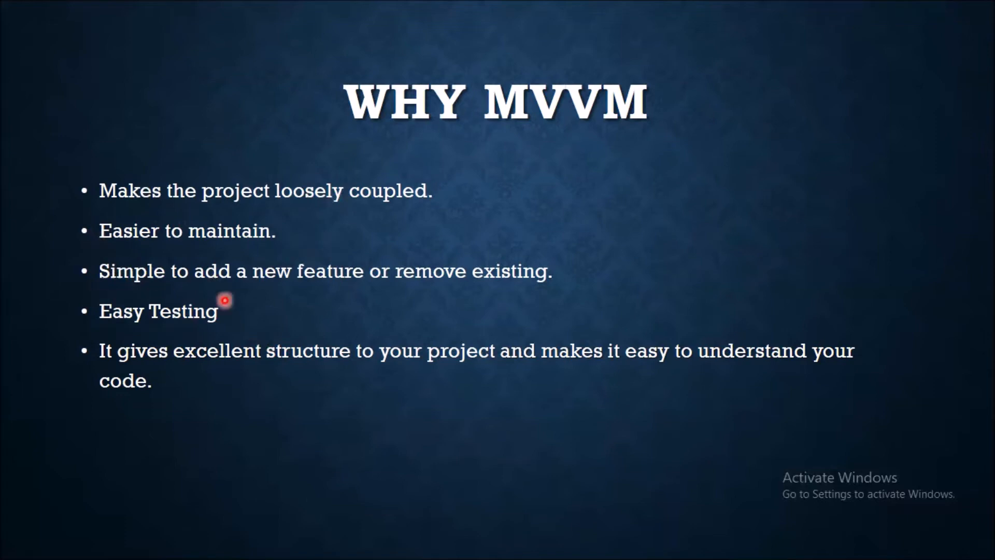
{"action": "mouse_move", "coordinate": [133, 297]}
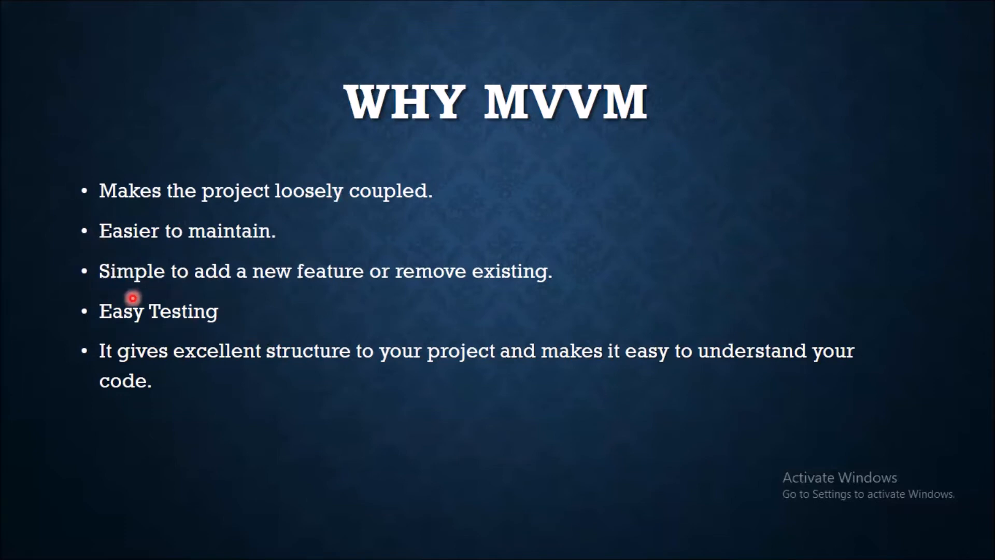
{"action": "mouse_move", "coordinate": [323, 313]}
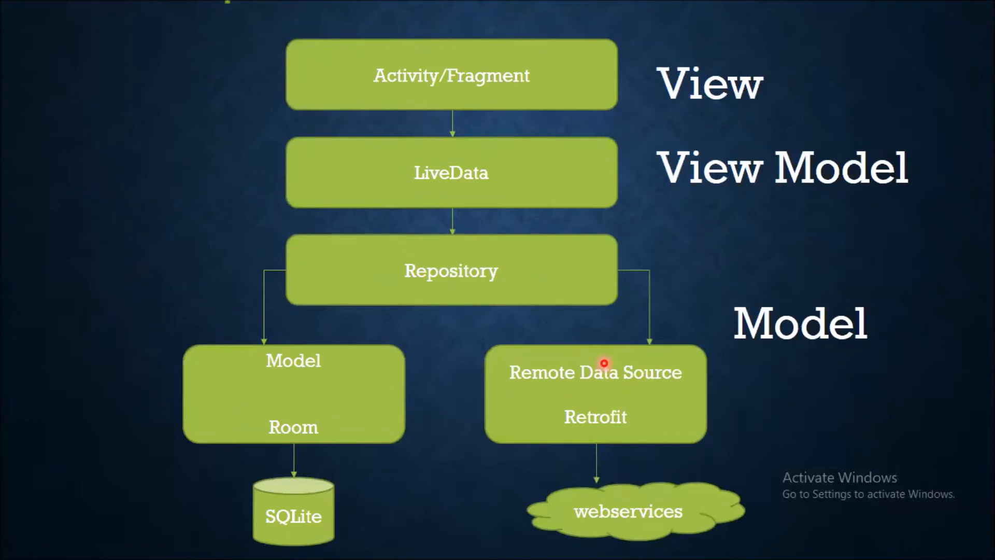
{"action": "mouse_move", "coordinate": [280, 88]}
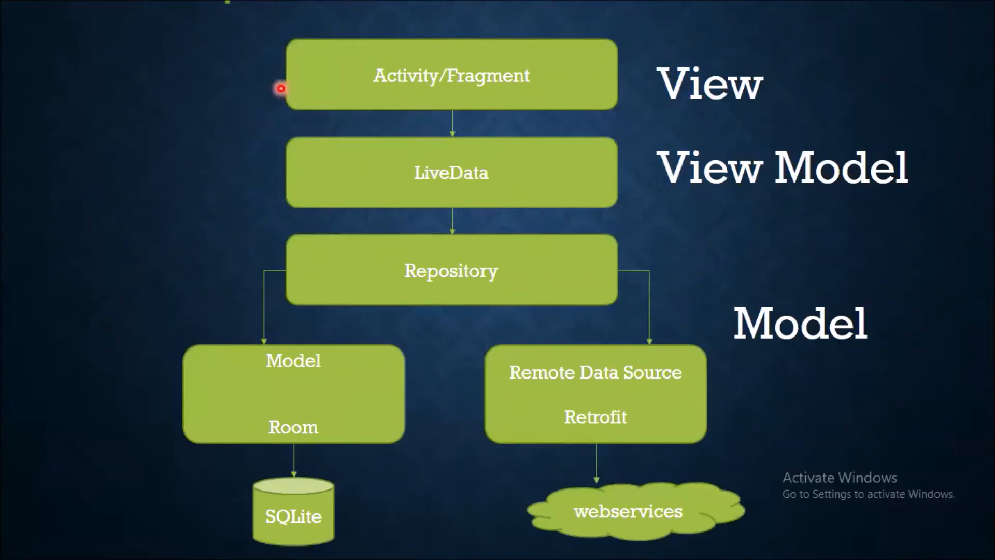
{"action": "mouse_move", "coordinate": [458, 144]}
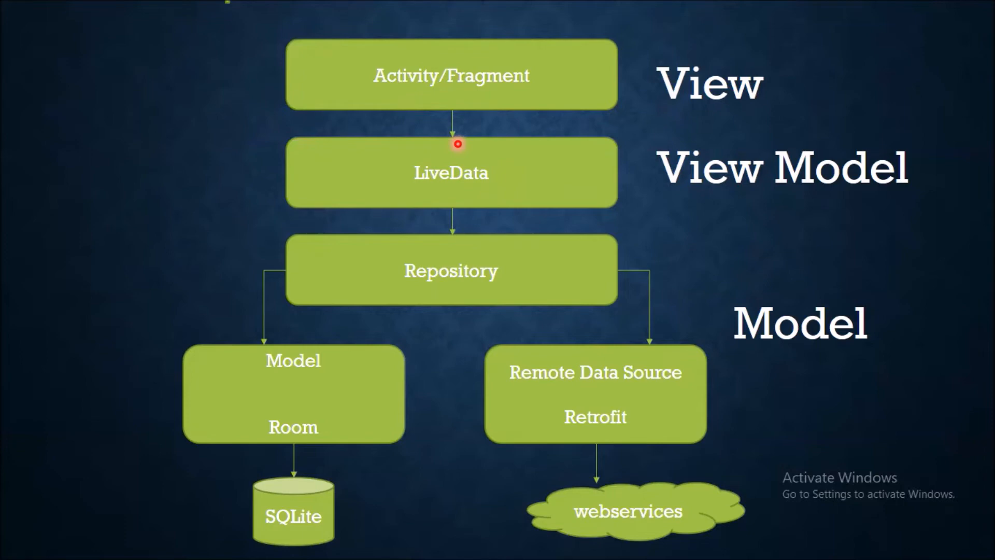
{"action": "mouse_move", "coordinate": [467, 260]}
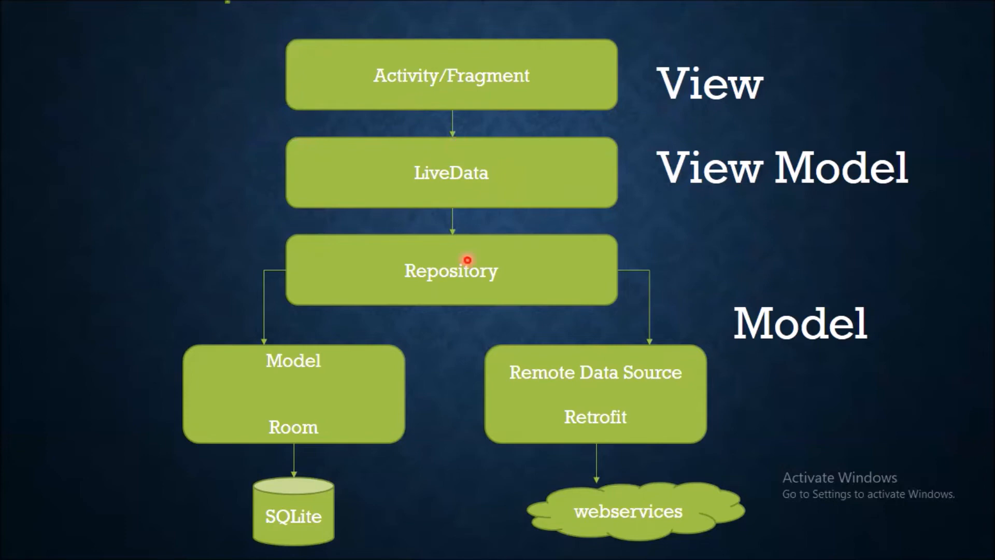
{"action": "mouse_move", "coordinate": [509, 207]}
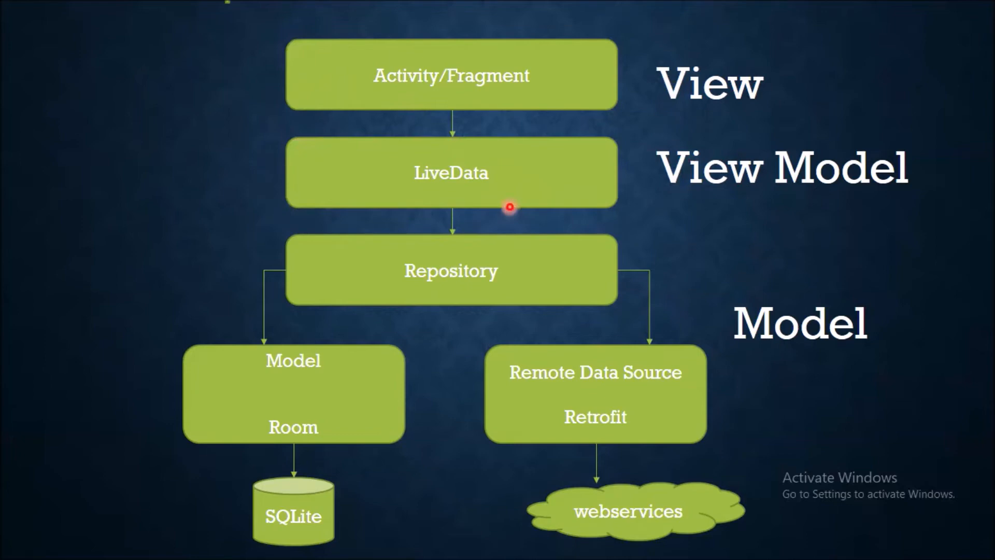
{"action": "mouse_move", "coordinate": [273, 177]}
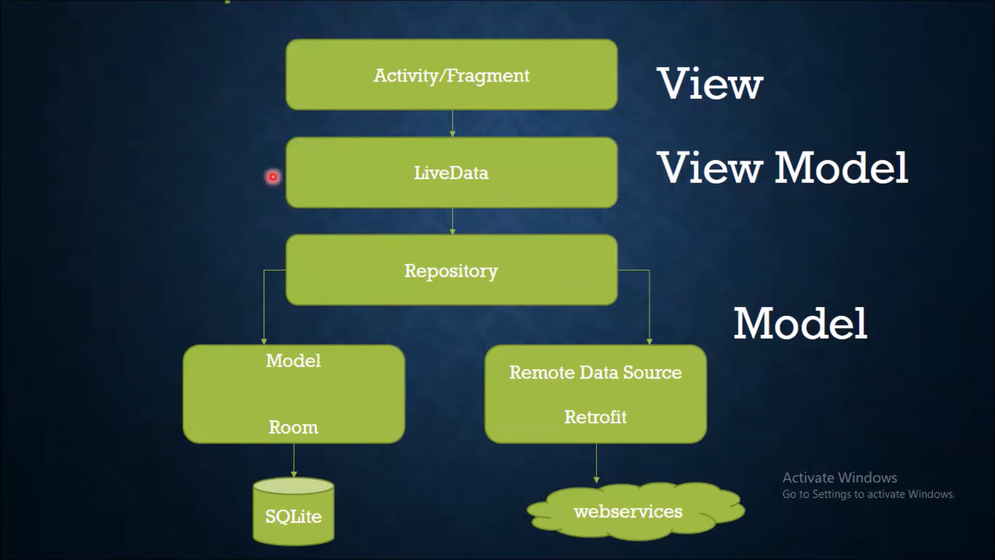
{"action": "mouse_move", "coordinate": [477, 405]}
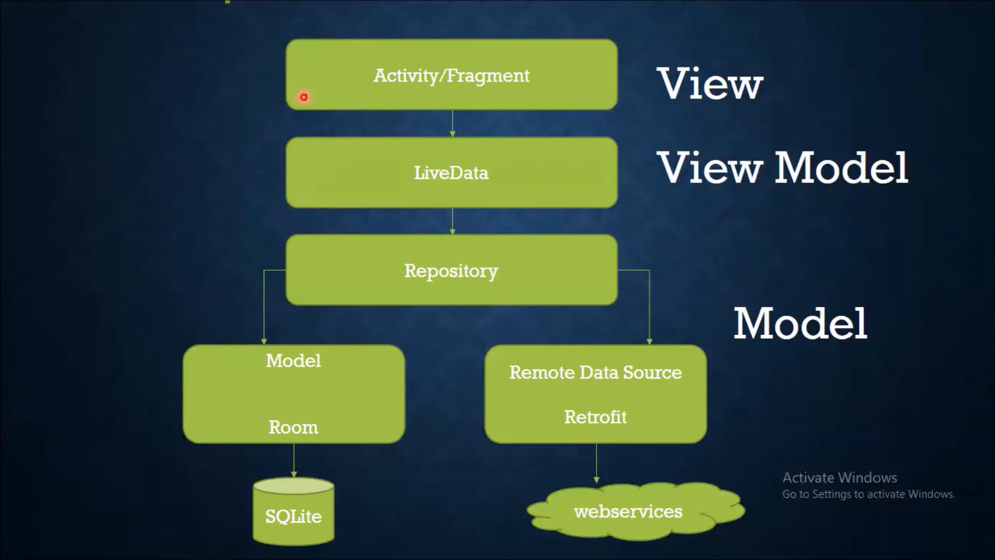
{"action": "mouse_move", "coordinate": [537, 515]}
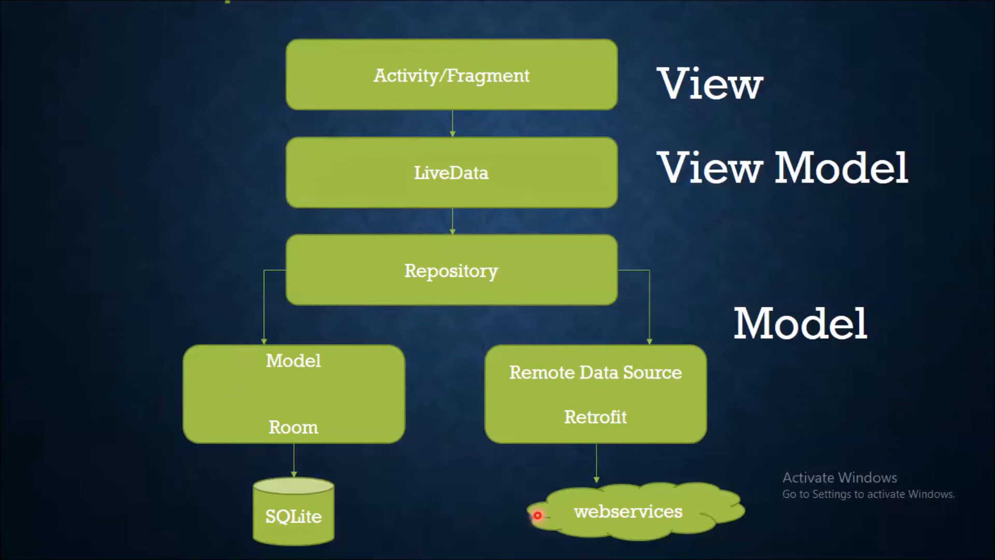
{"action": "mouse_move", "coordinate": [407, 96]}
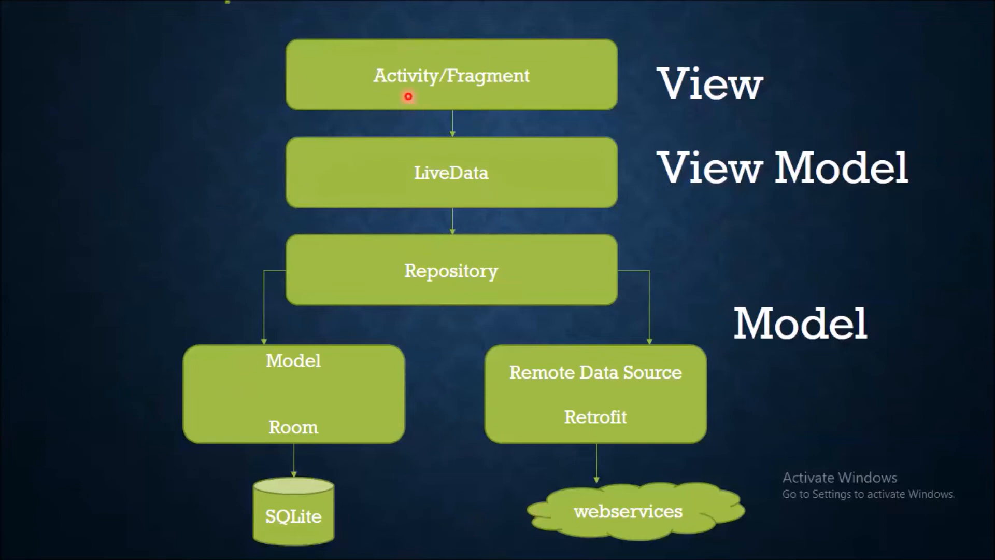
{"action": "mouse_move", "coordinate": [603, 183]}
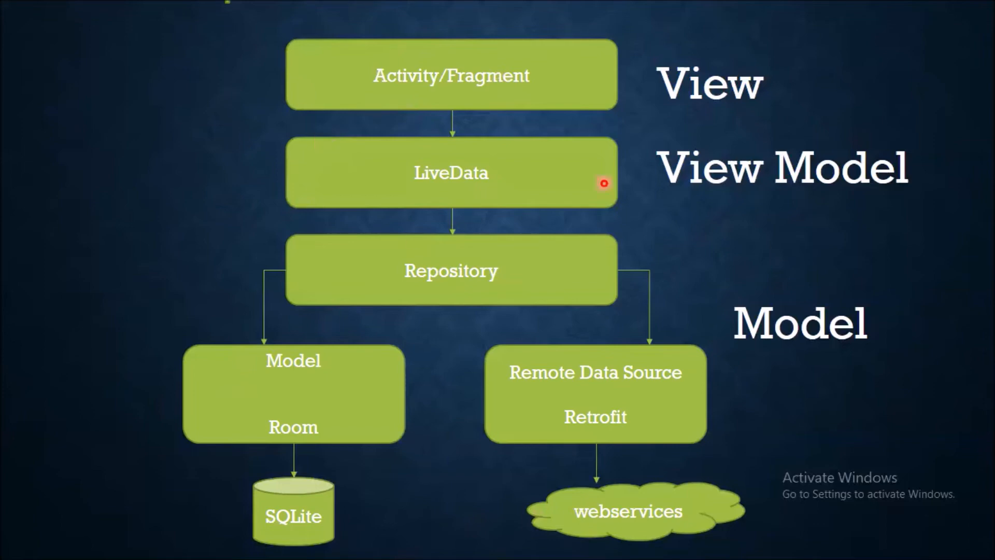
{"action": "mouse_move", "coordinate": [559, 124]}
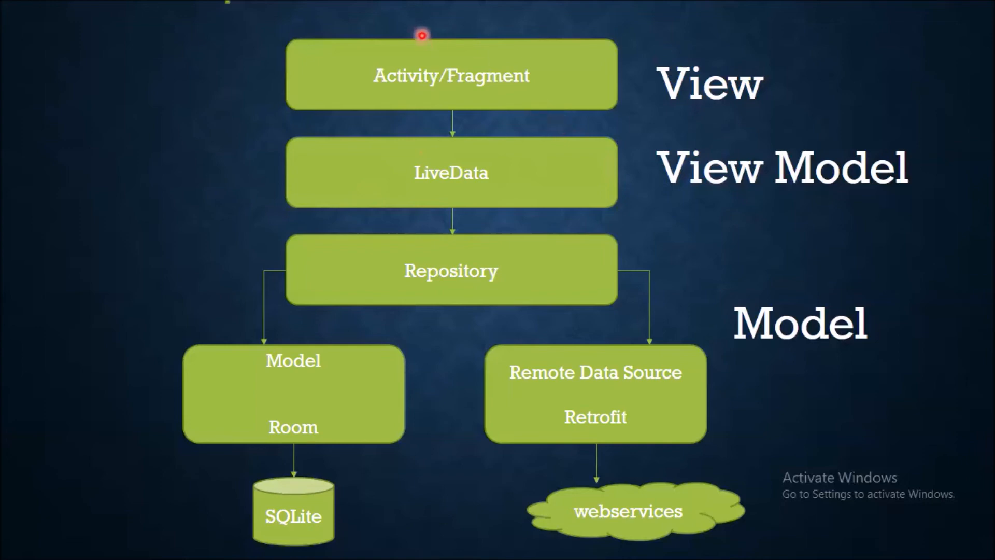
{"action": "mouse_move", "coordinate": [281, 330]}
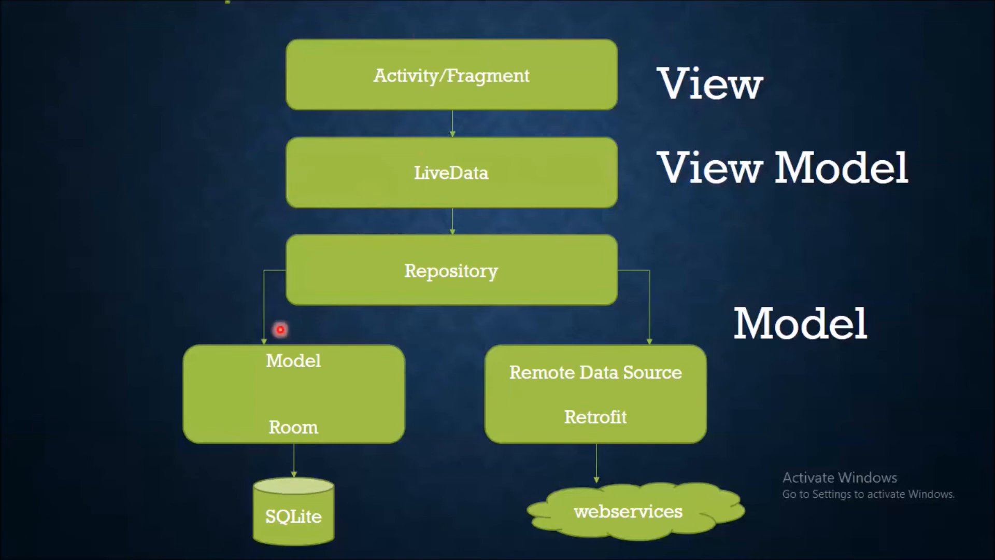
{"action": "mouse_move", "coordinate": [528, 371]}
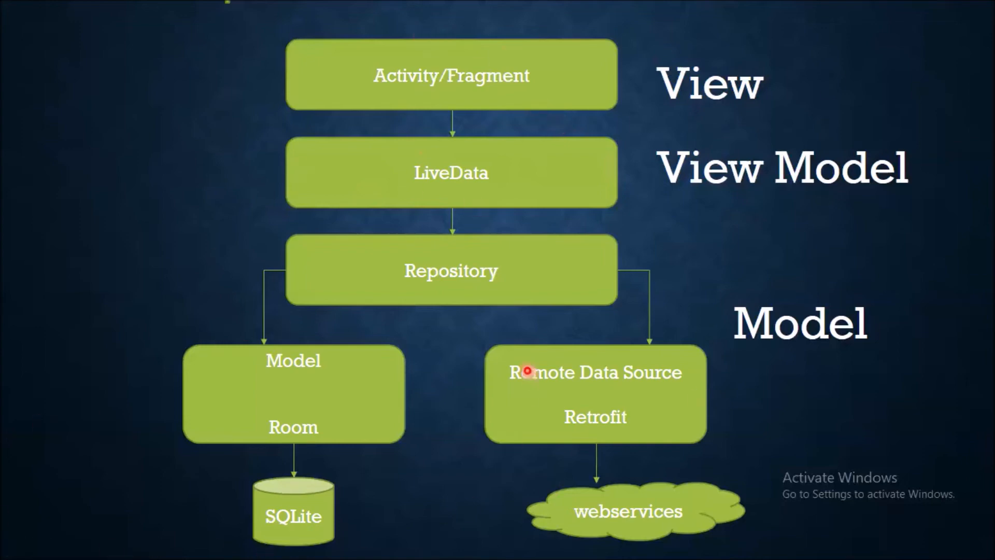
{"action": "mouse_move", "coordinate": [345, 475]}
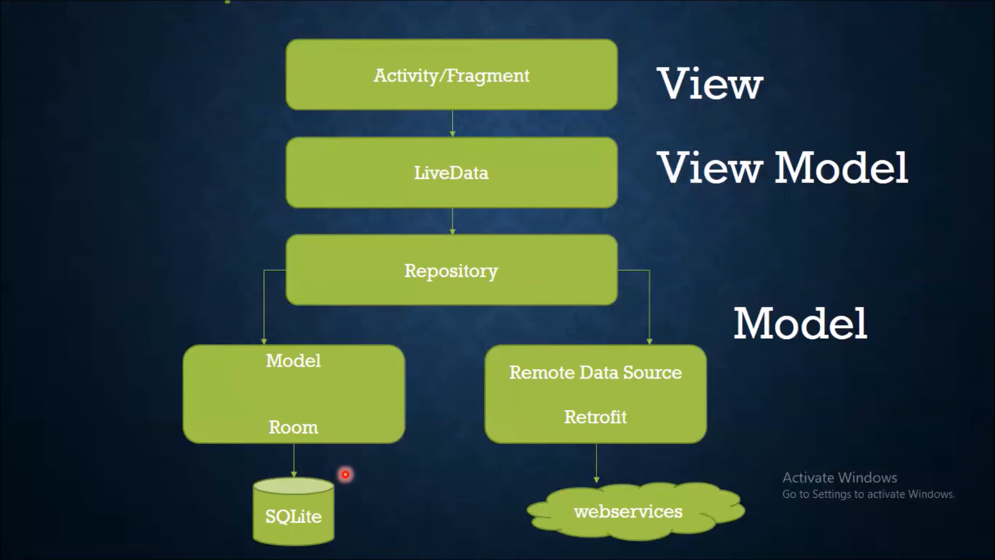
{"action": "mouse_move", "coordinate": [338, 404]}
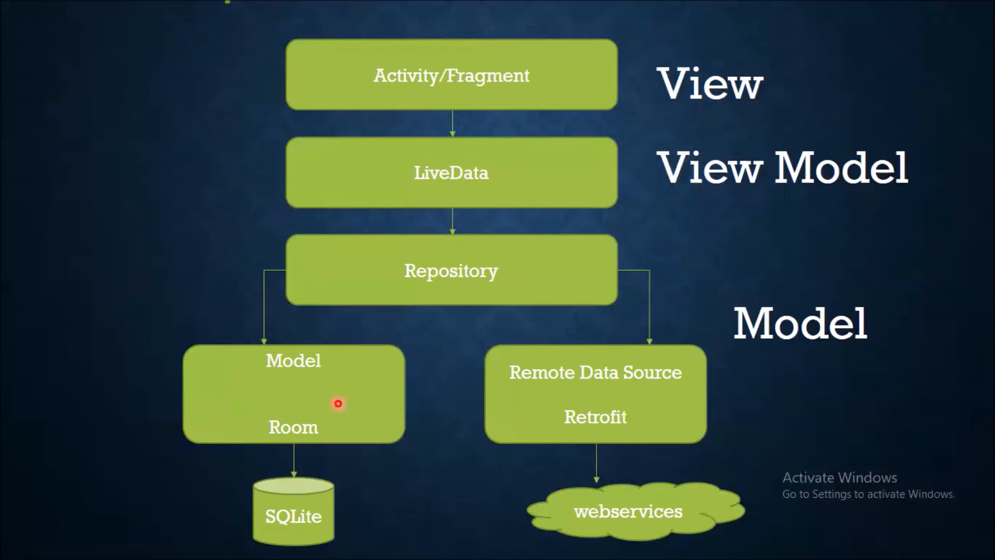
{"action": "mouse_move", "coordinate": [721, 393]}
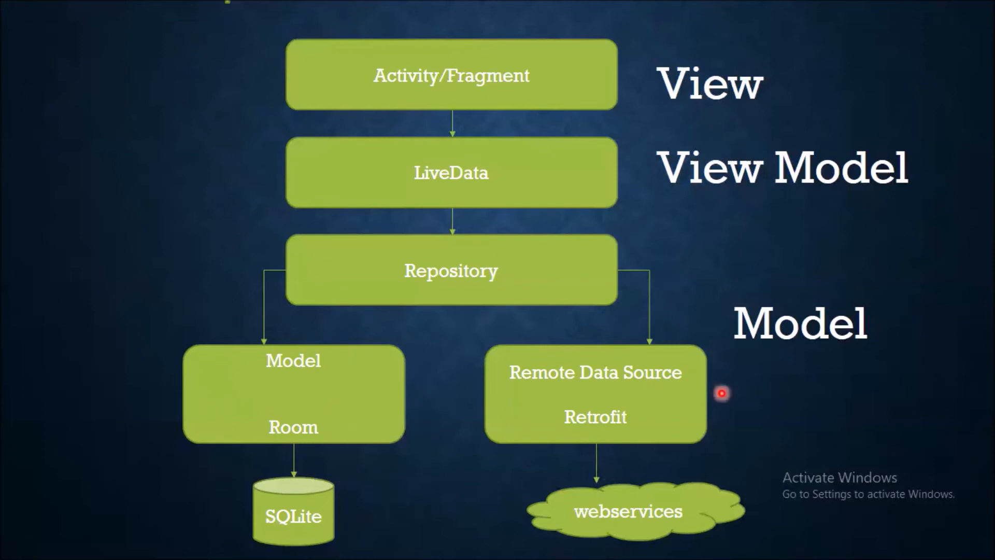
{"action": "mouse_move", "coordinate": [429, 323]}
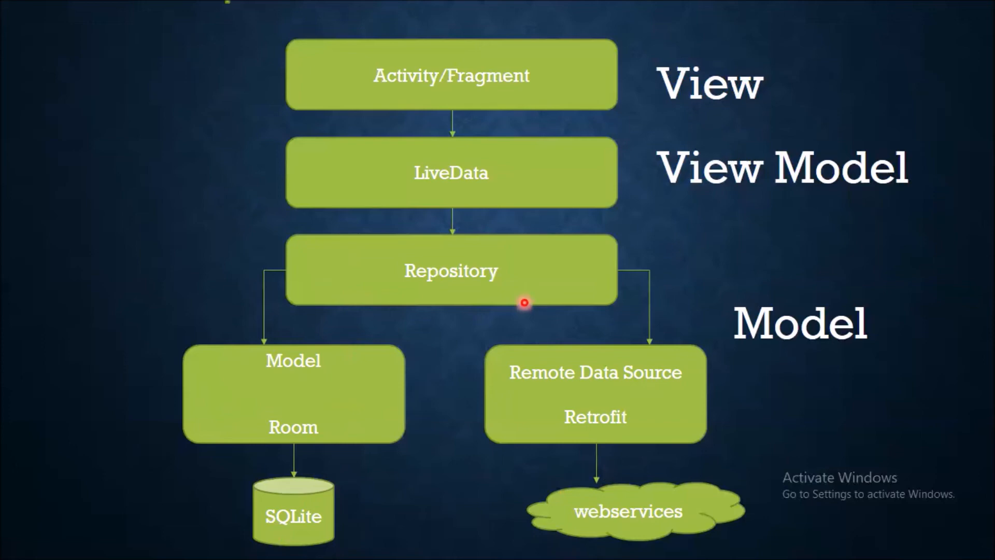
{"action": "mouse_move", "coordinate": [679, 420]}
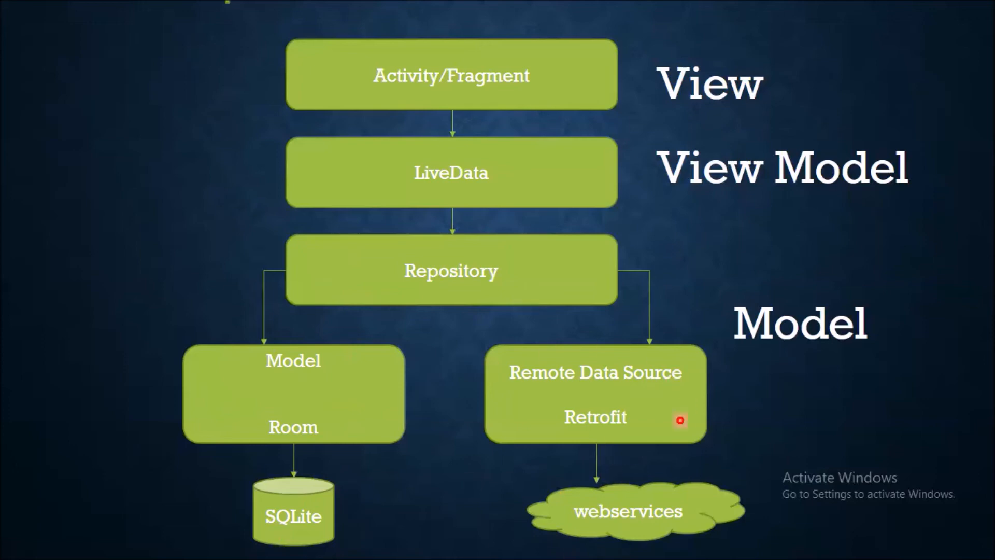
{"action": "mouse_move", "coordinate": [269, 353]}
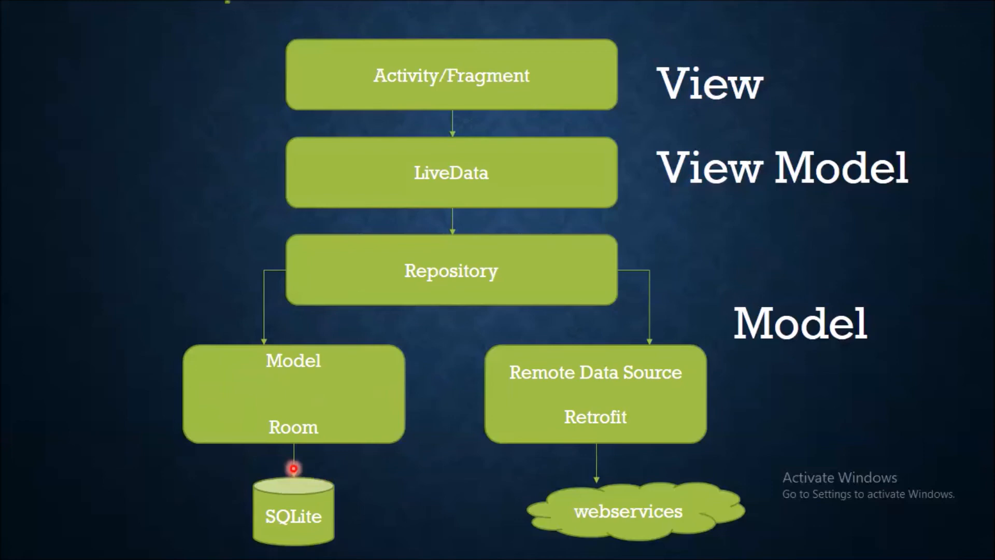
{"action": "mouse_move", "coordinate": [391, 362]}
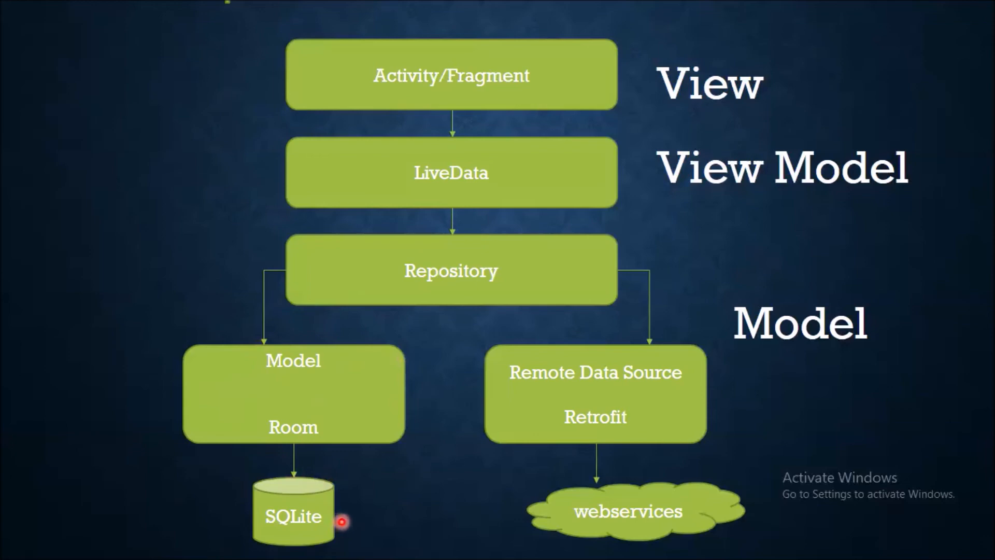
{"action": "mouse_move", "coordinate": [323, 425]}
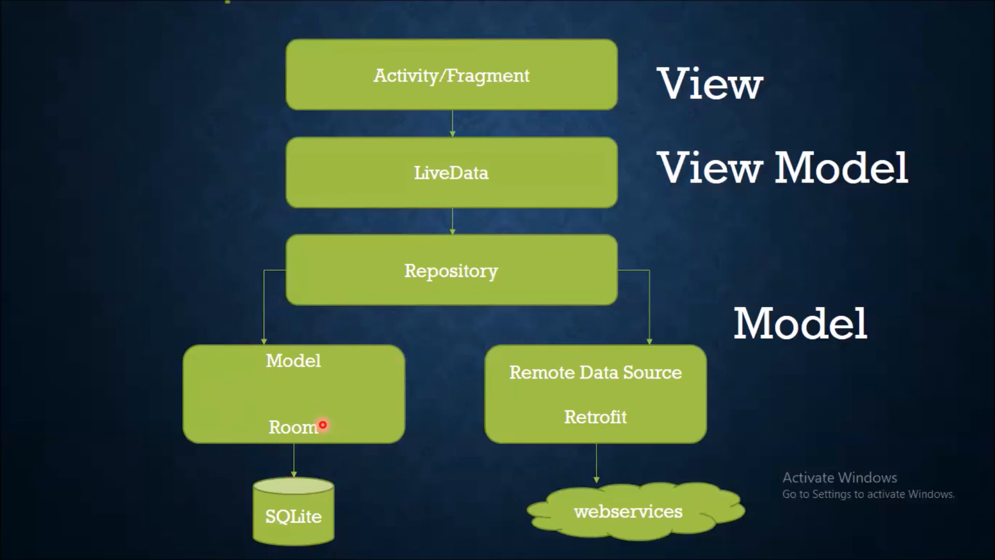
{"action": "mouse_move", "coordinate": [644, 410]}
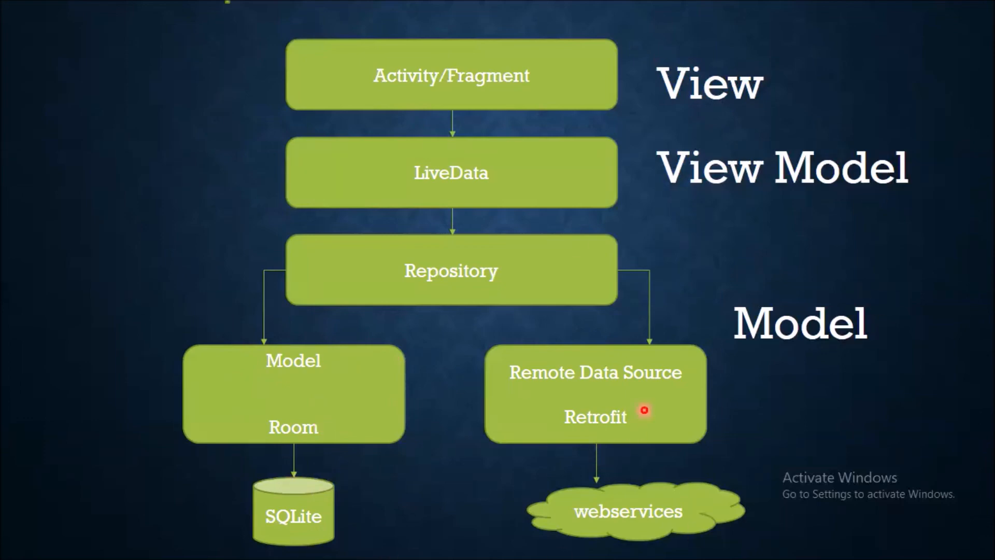